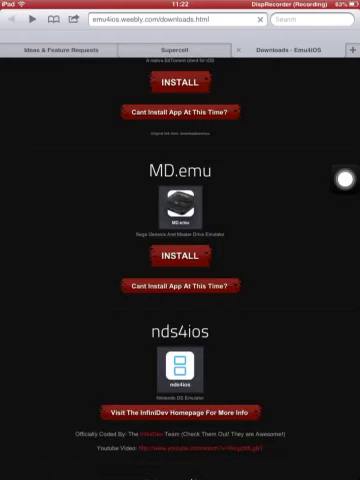
- Launch nds4ios and view its empty ROMs library
scroll(down, 3)
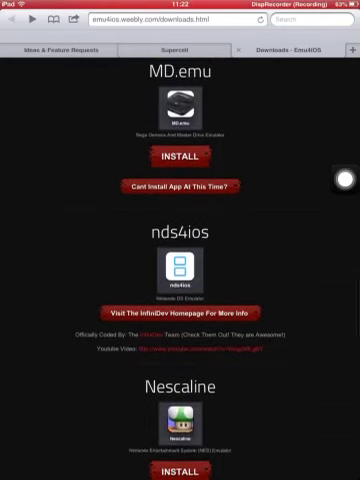
scroll(down, 3)
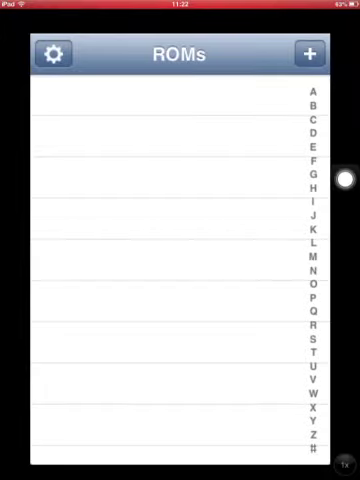
click(308, 52)
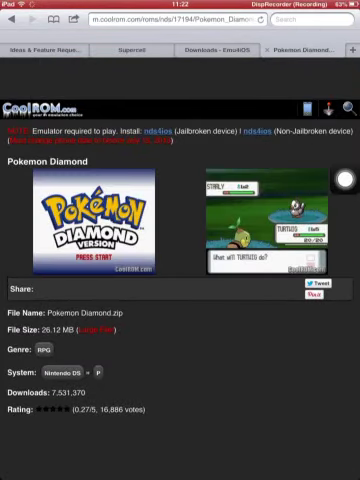
- Start the Pokemon Diamond ROM download from its CoolROM page via Download Now
scroll(down, 3)
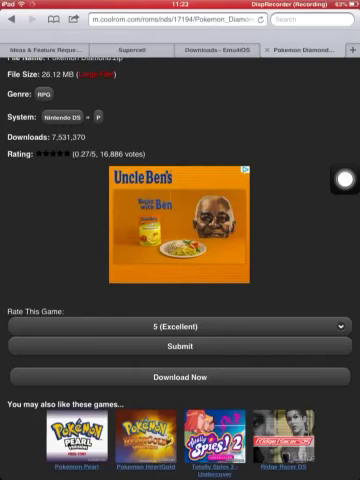
click(180, 376)
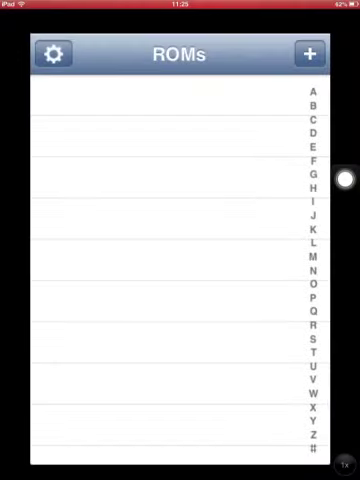
click(52, 52)
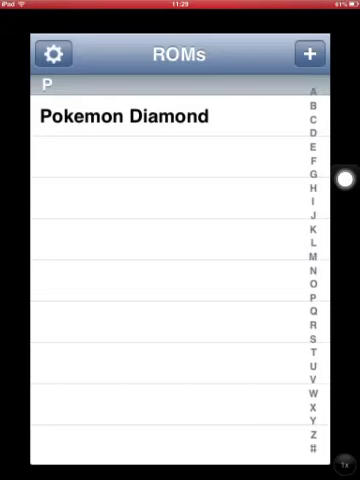
- Turn Shift Pad Down on in the emulator settings, leaving frame skip on auto
click(52, 54)
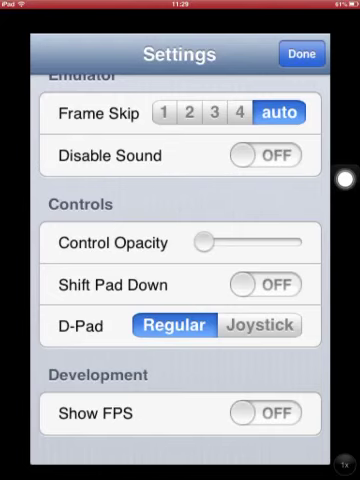
click(266, 284)
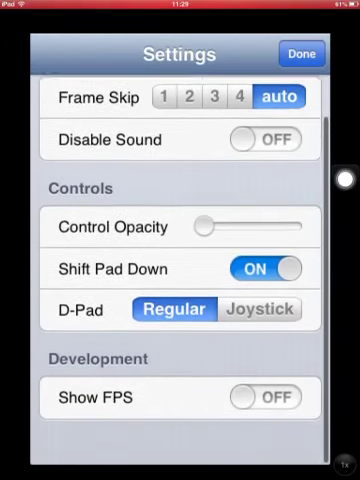
scroll(down, 3)
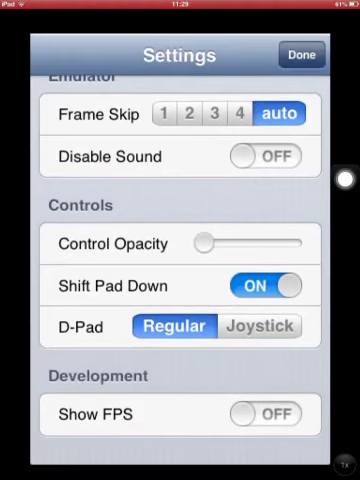